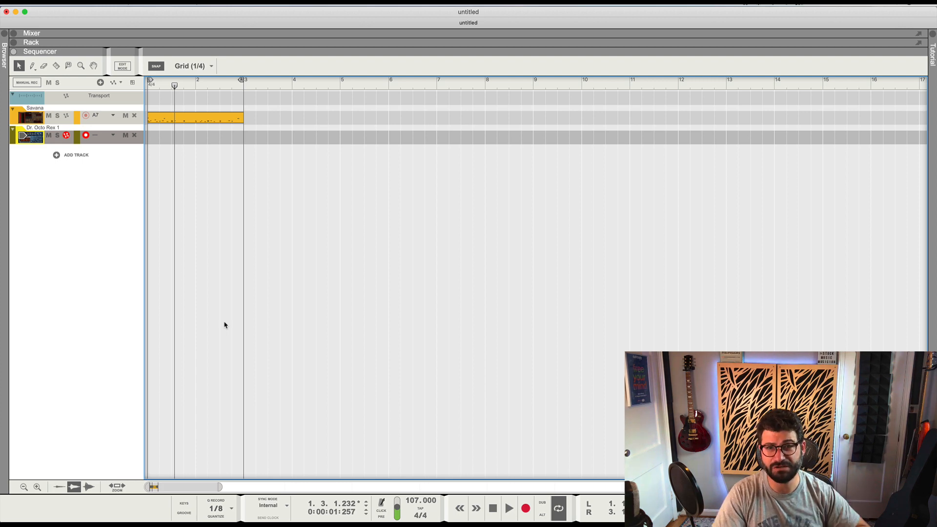
mouse_move(333, 334)
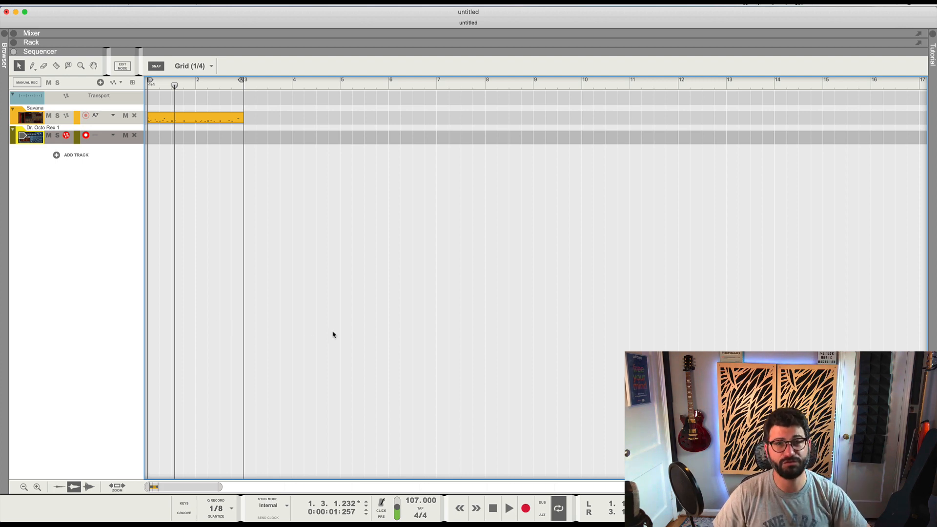
Step: Rewind the transport to bar 1 and play the two-bar Savana loop from the start
click(493, 509)
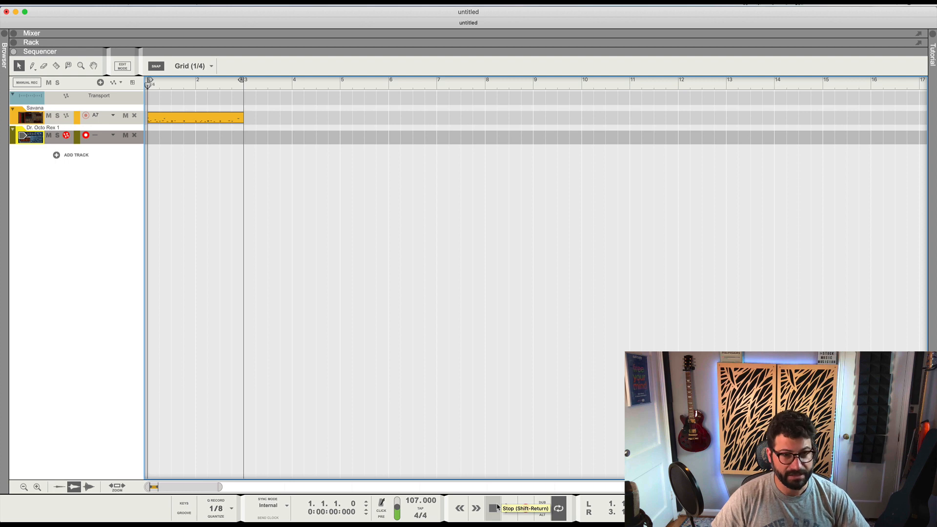
click(492, 508)
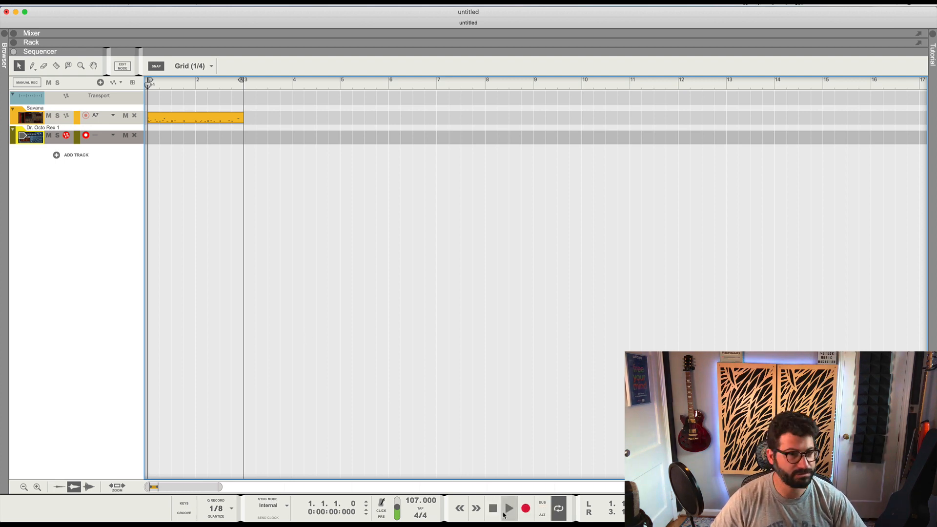
mouse_move(508, 508)
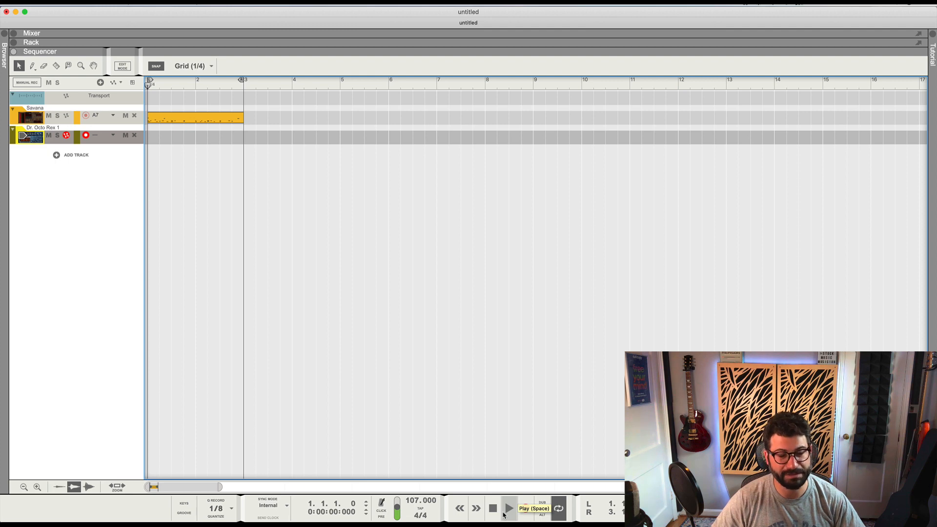
click(508, 508)
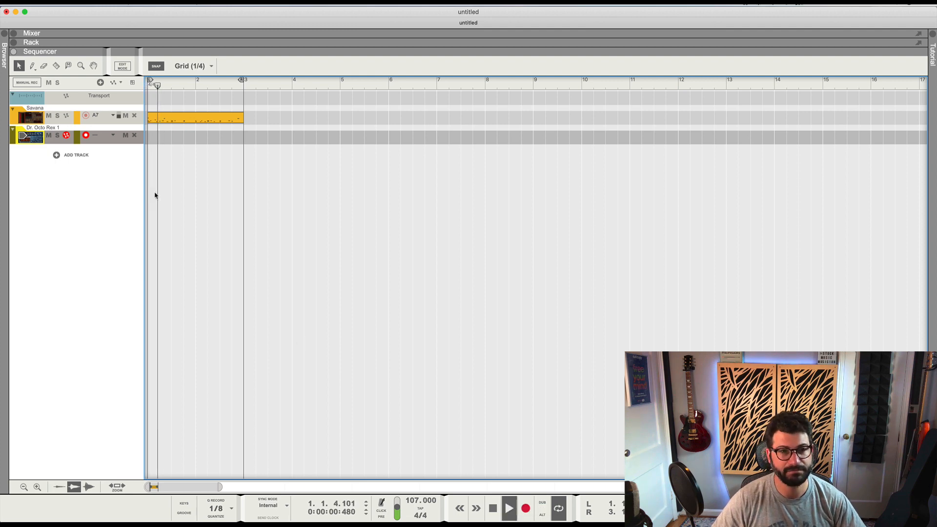
Step: Inspect the Savana clip's MIDI notes and velocities, then return to the track arrangement
double_click(194, 118)
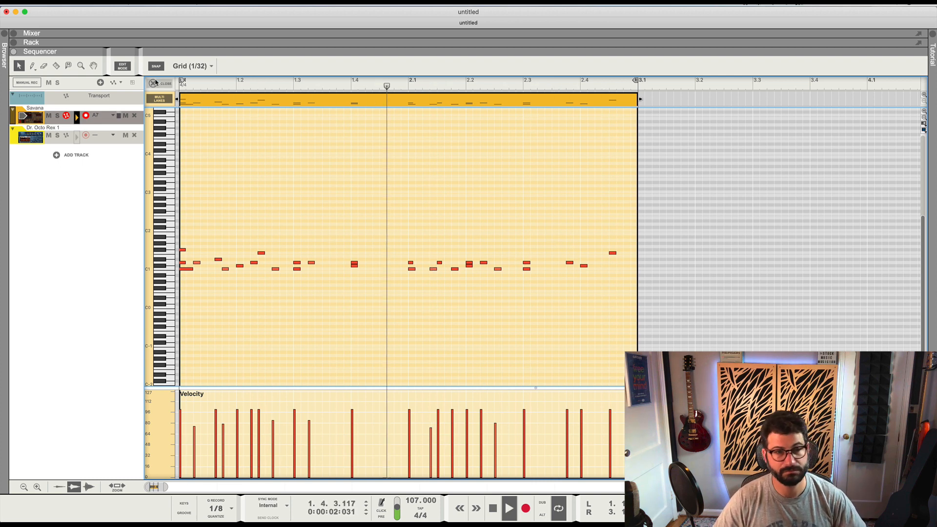
click(509, 508)
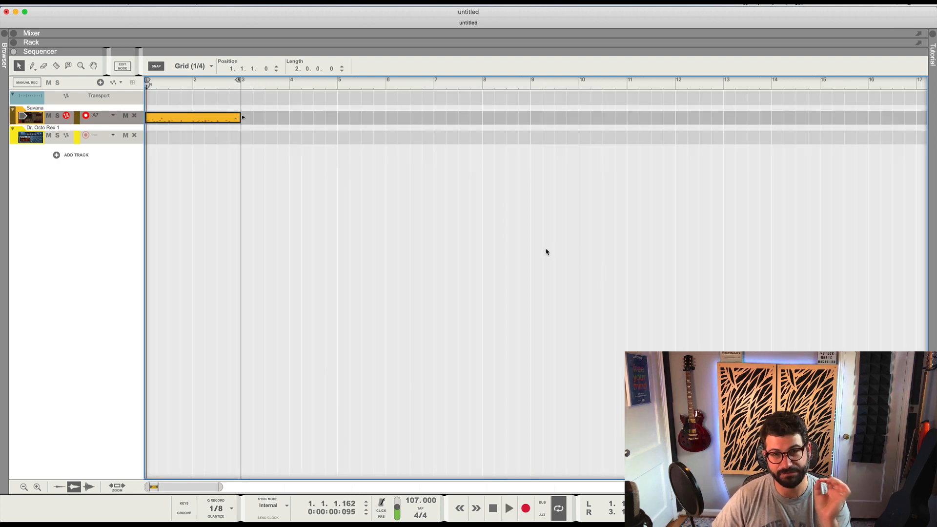
mouse_move(489, 383)
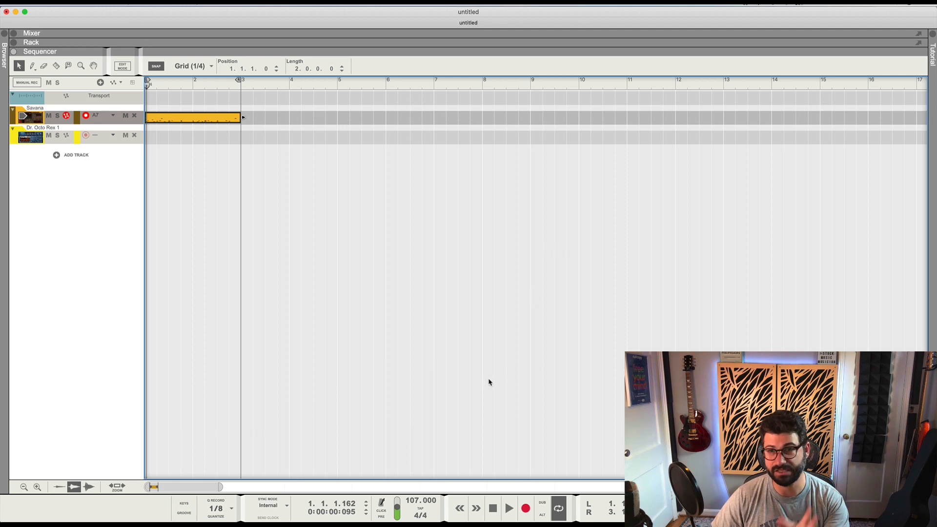
mouse_move(480, 367)
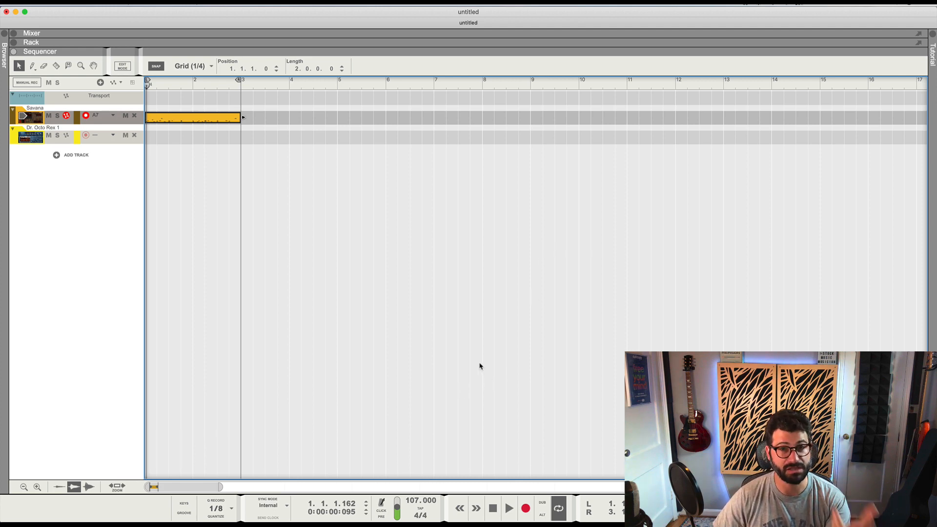
mouse_move(338, 312)
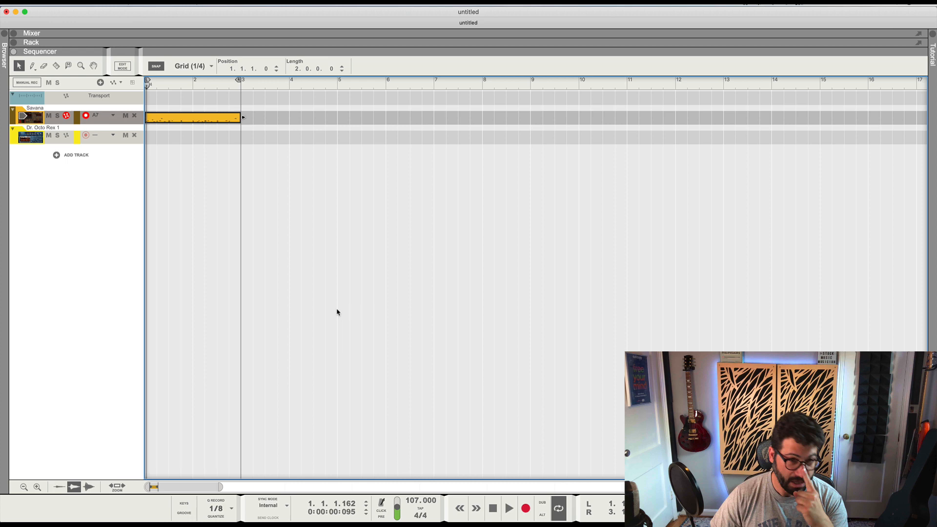
mouse_move(287, 319)
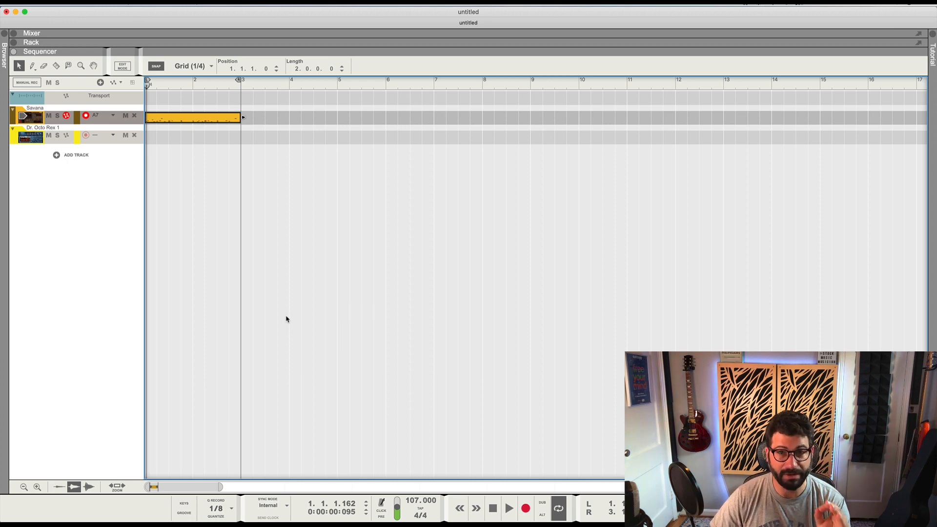
mouse_move(288, 309)
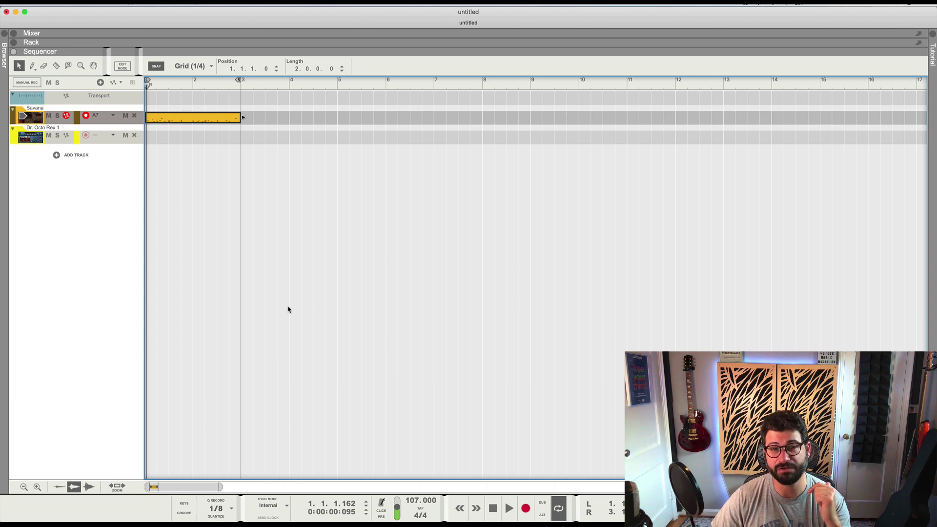
mouse_move(270, 293)
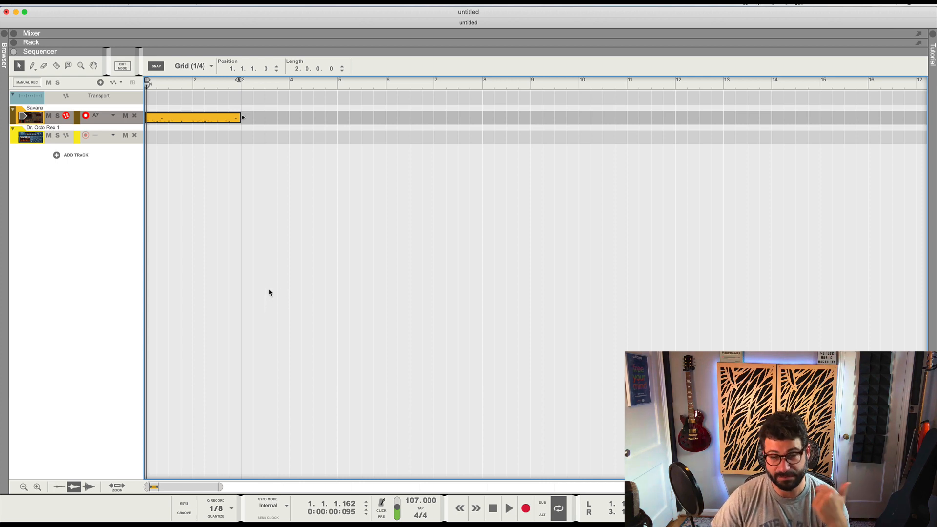
mouse_move(197, 133)
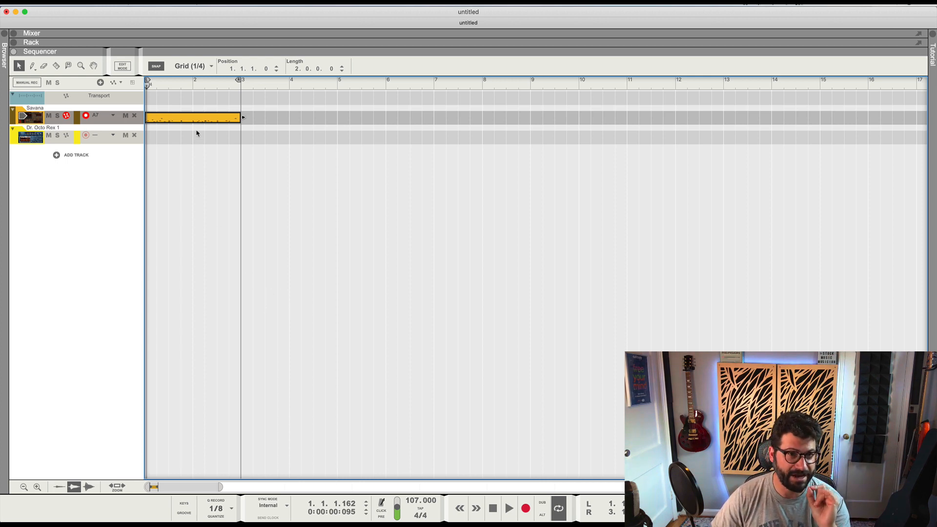
mouse_move(204, 121)
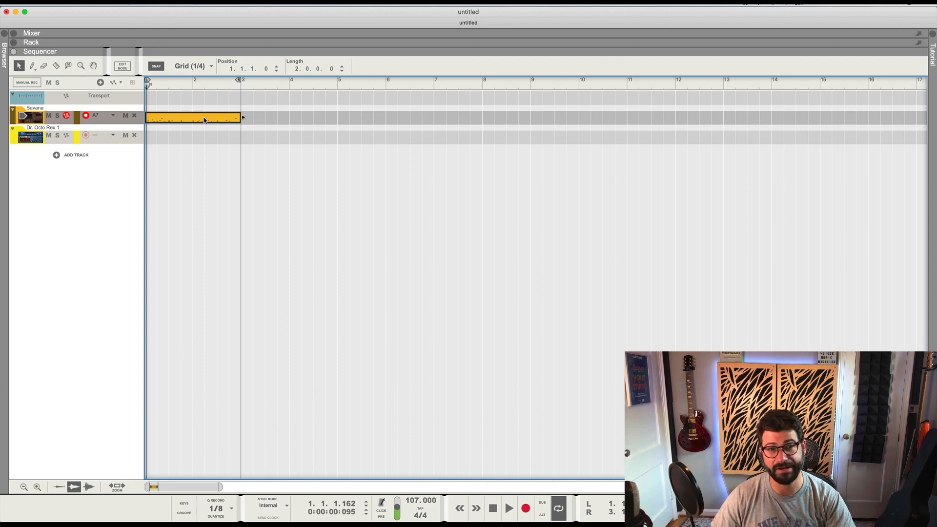
Step: Bounce the Savana MIDI loop in place to audio and select the Savana Bounced clip
right_click(203, 119)
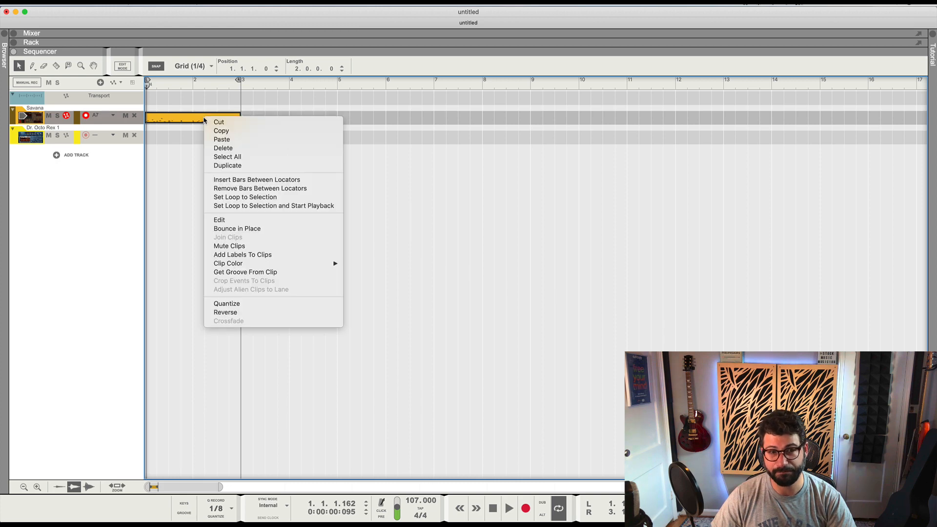
mouse_move(254, 220)
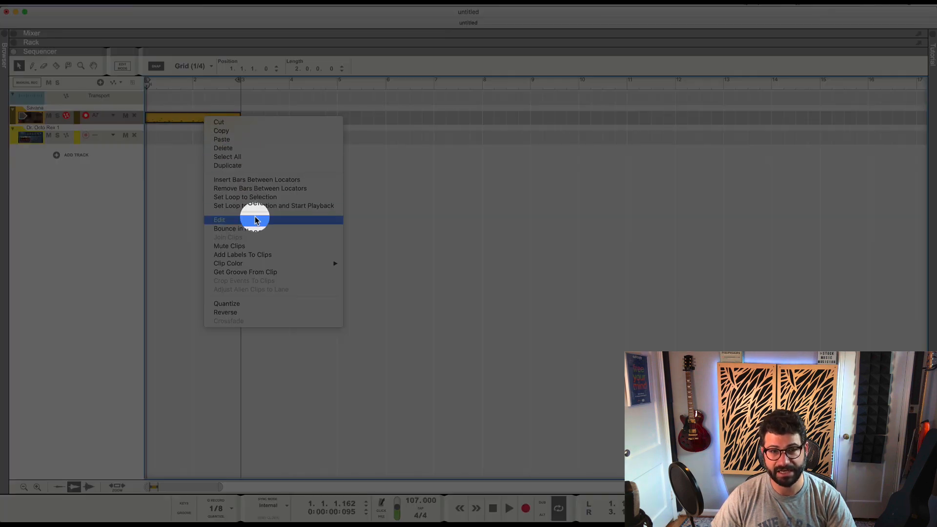
click(219, 219)
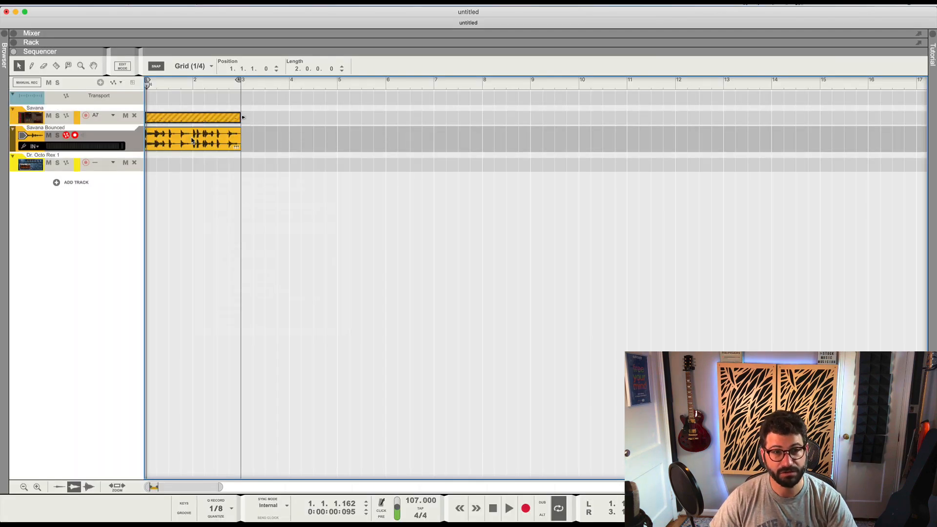
click(191, 138)
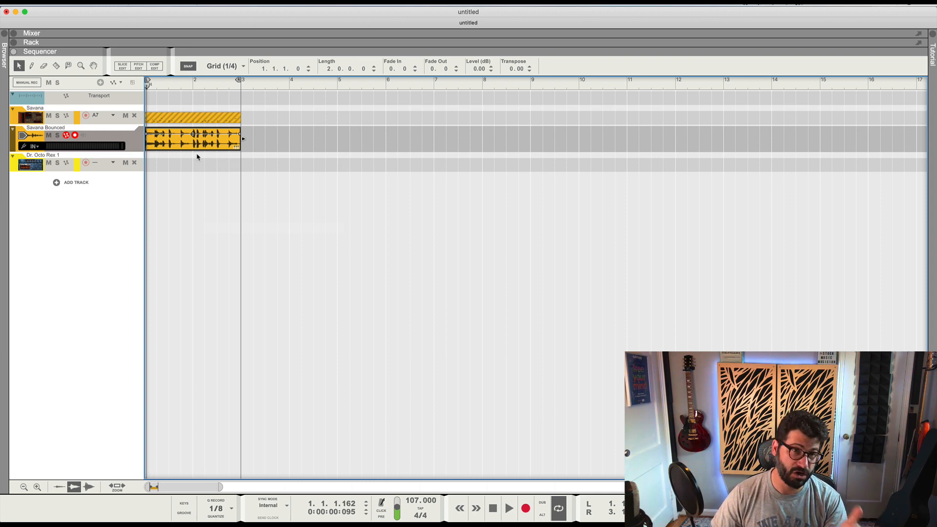
mouse_move(198, 156)
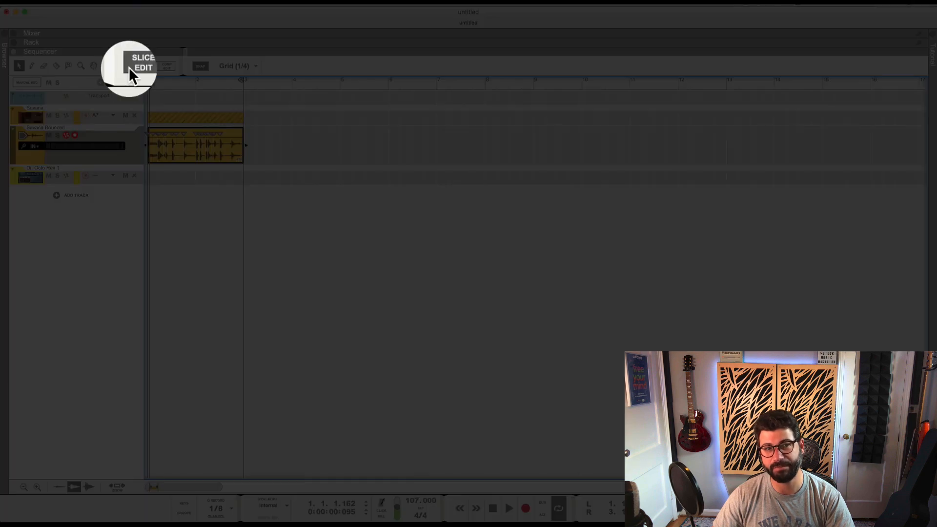
Step: Enter Slice Edit mode on the Savana Bounced audio clip
click(195, 144)
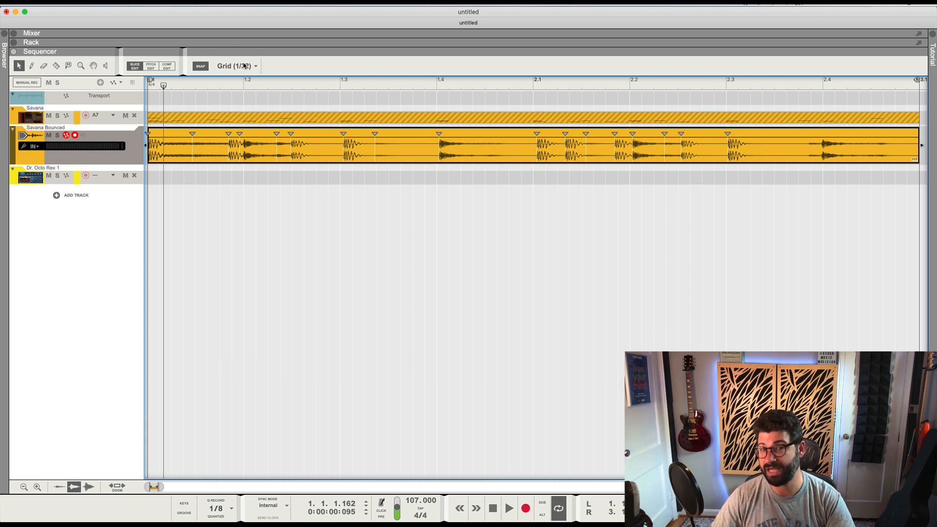
mouse_move(732, 96)
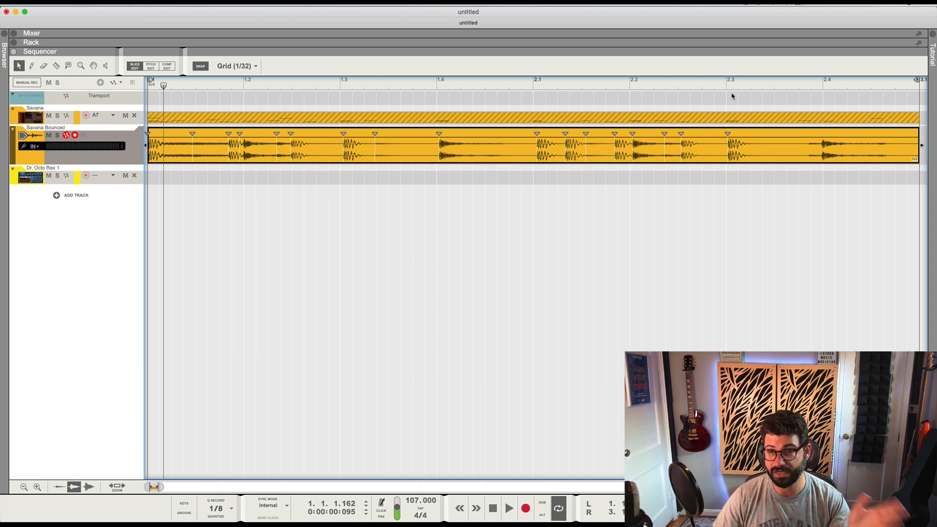
mouse_move(380, 133)
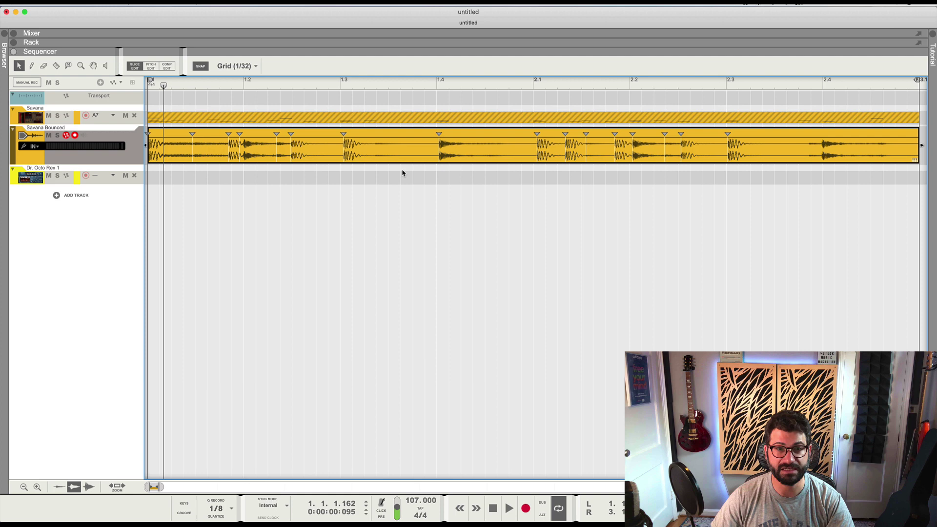
mouse_move(369, 129)
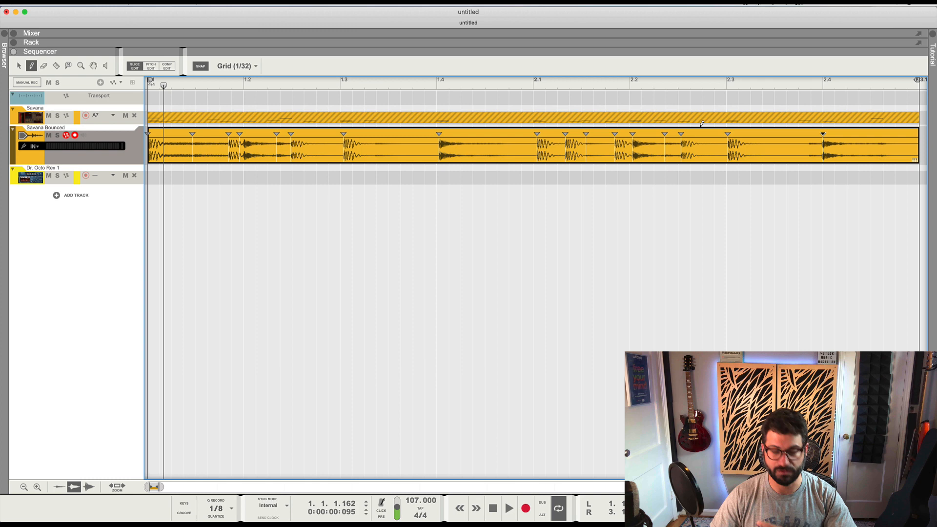
mouse_move(484, 168)
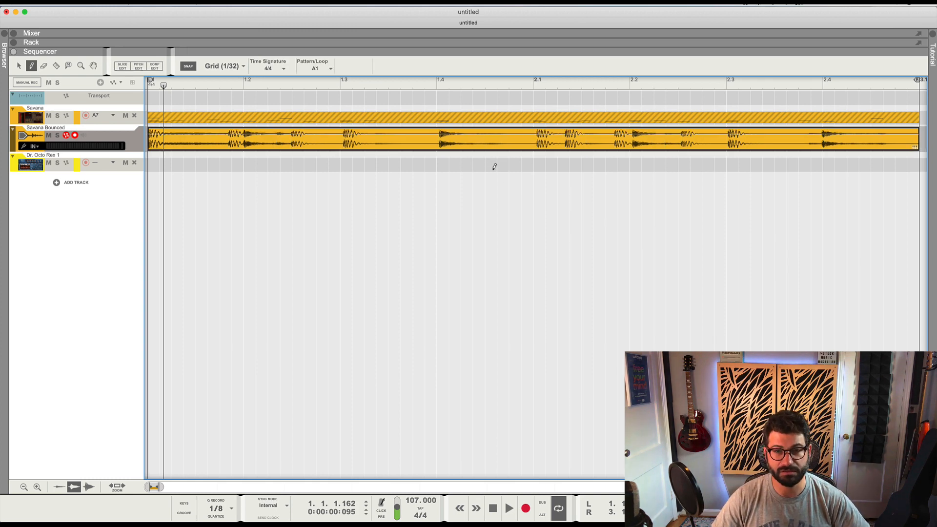
mouse_move(650, 139)
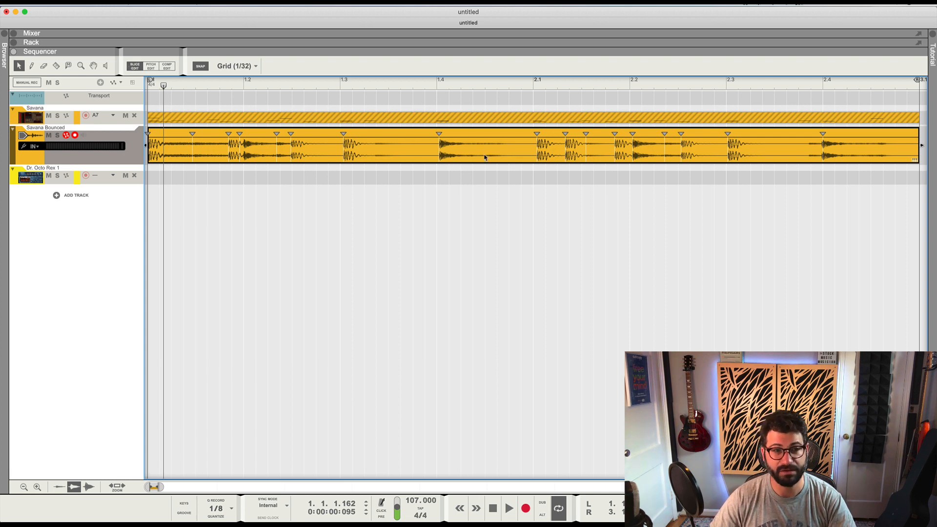
Step: Bounce the sliced Savana Bounced clip to a REX loop and show the device rack
right_click(484, 157)
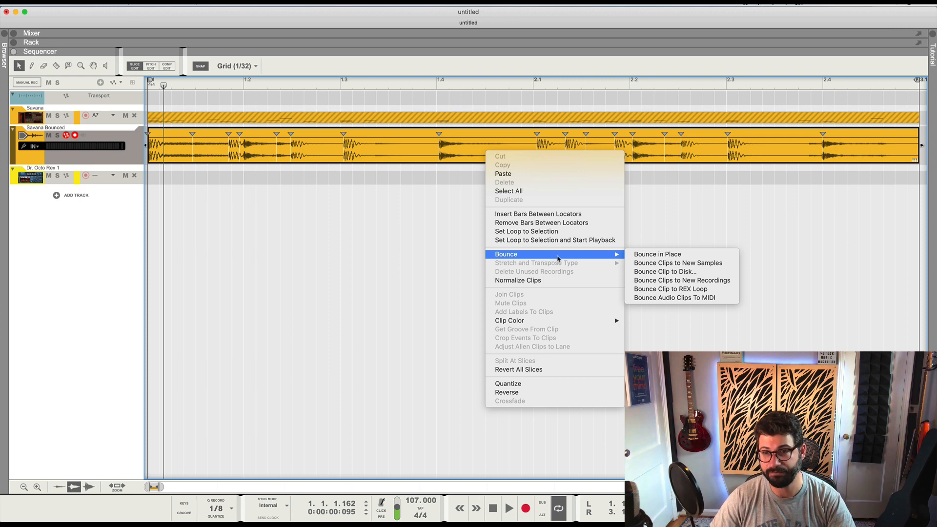
mouse_move(670, 288)
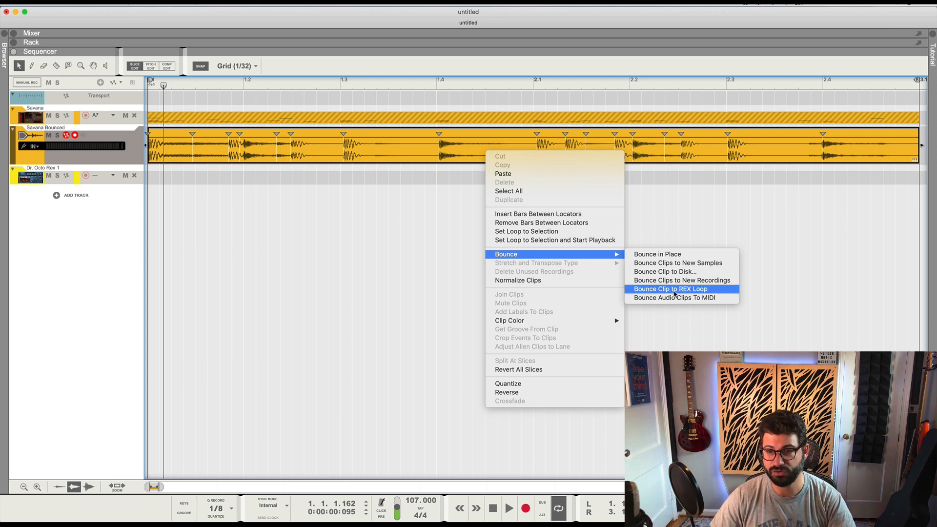
click(670, 288)
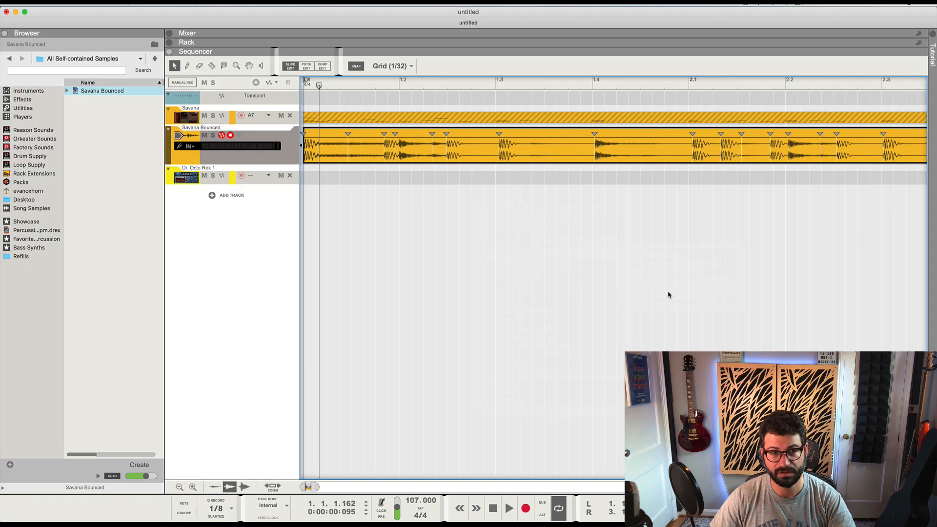
click(102, 90)
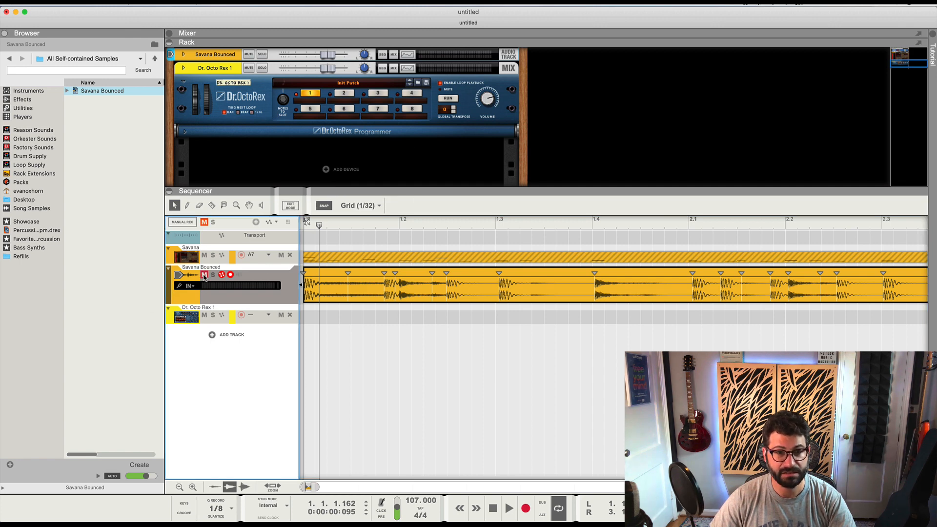
Step: Load Savana Bounced into Dr. OctoRex slot 1 and unfold its programmer
click(101, 90)
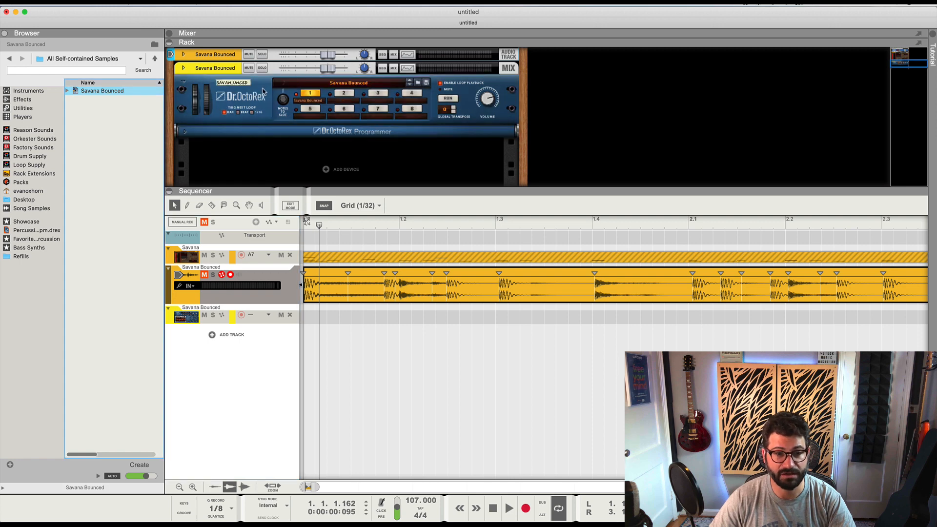
mouse_move(415, 127)
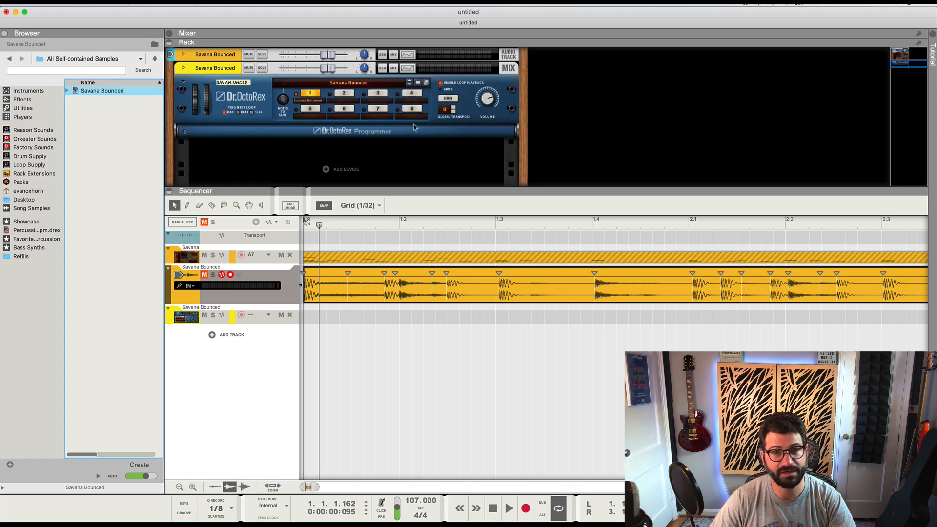
click(447, 99)
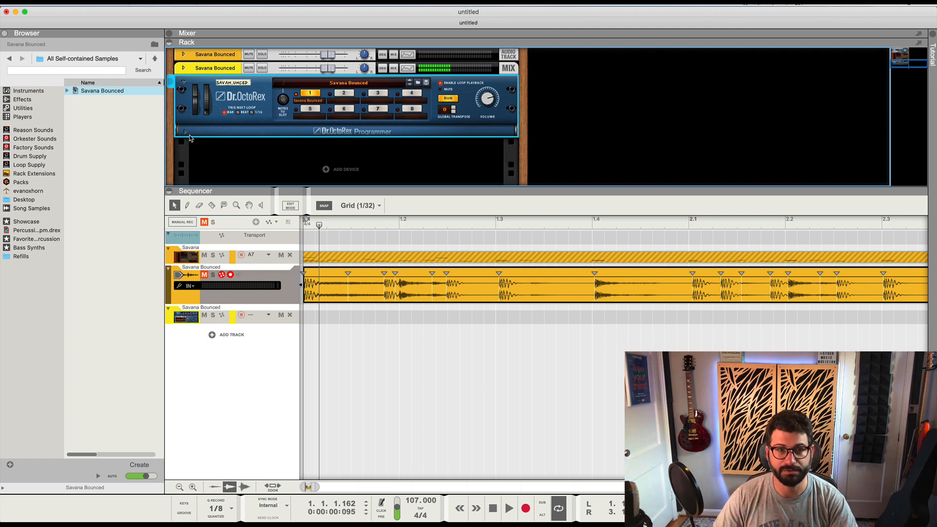
click(185, 133)
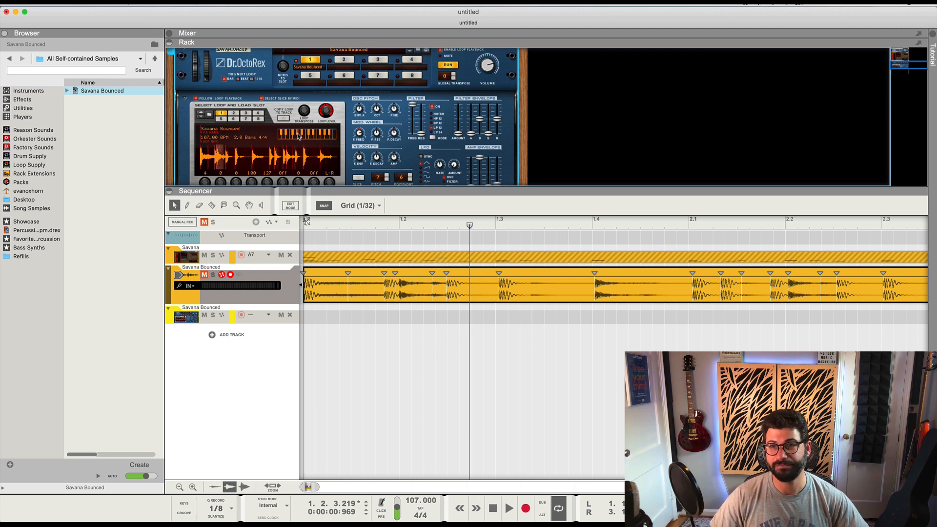
click(596, 224)
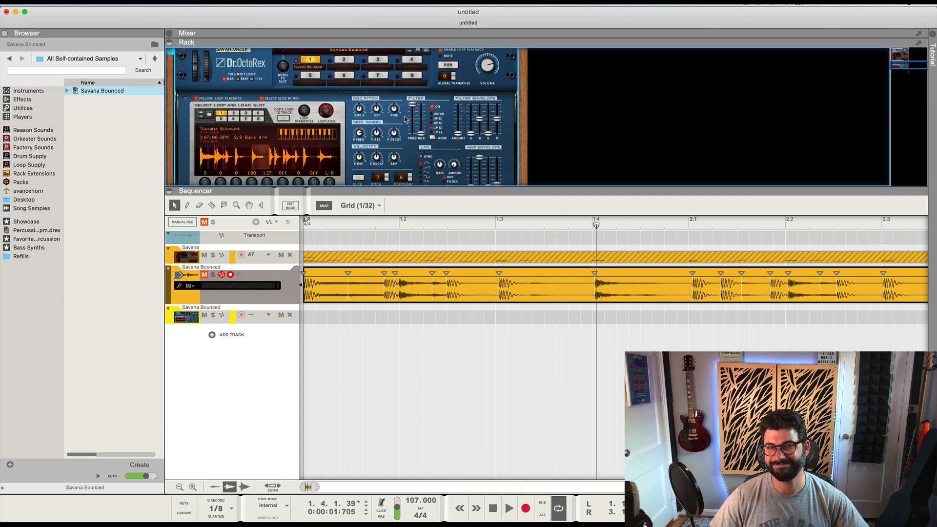